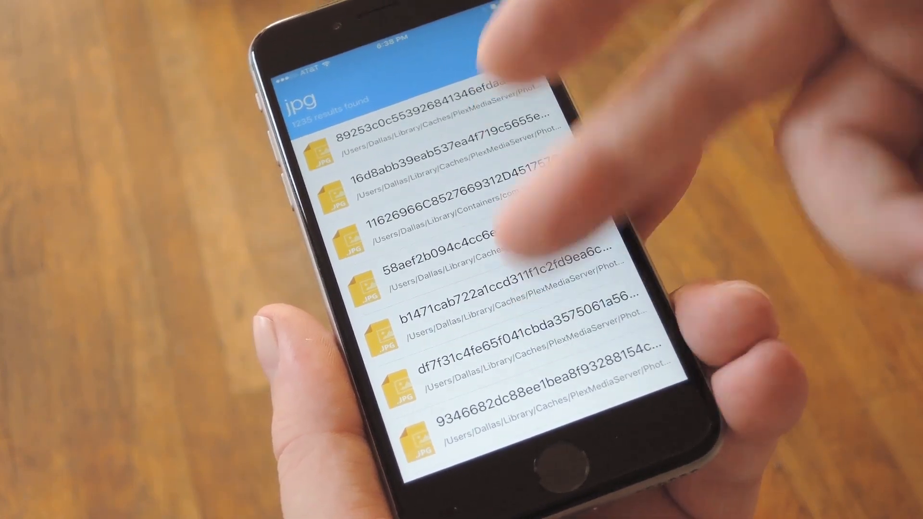
Download the Find It Server zip from appersian.net/findit into Downloads.
scroll("down", 3)
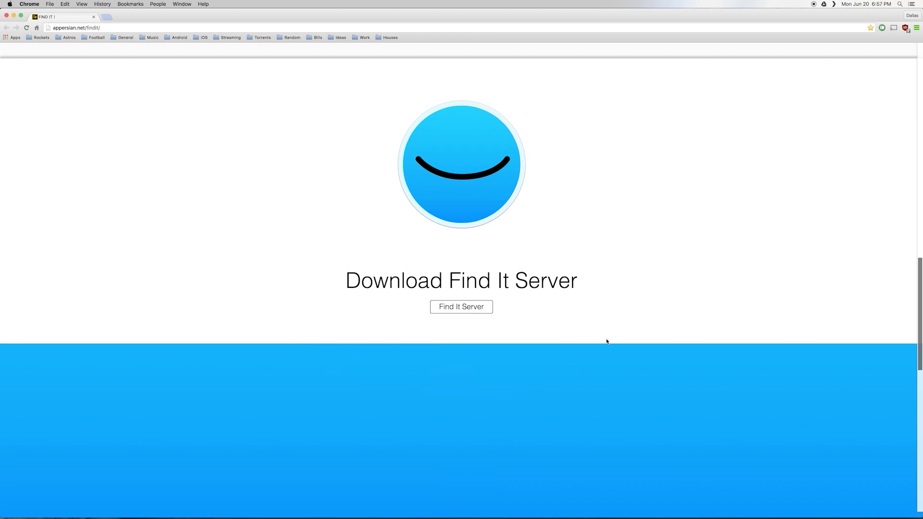
mouse_move(483, 326)
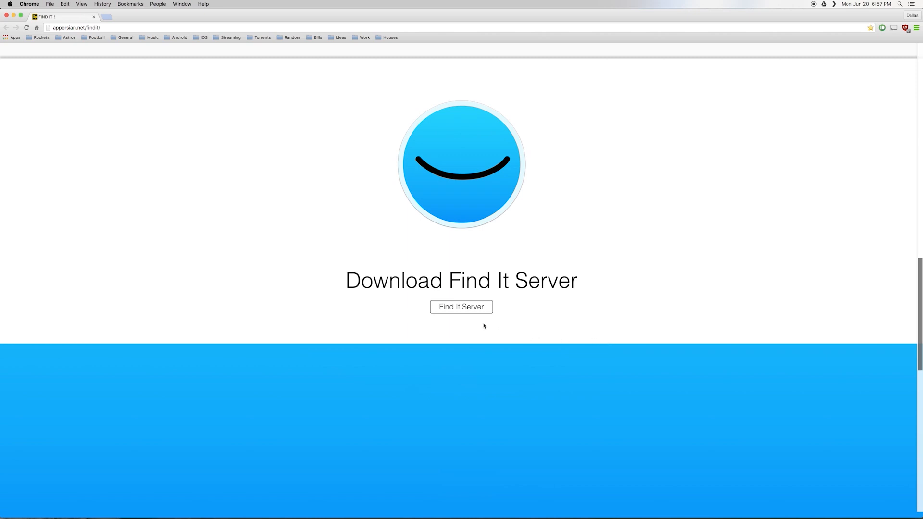
left_click(461, 307)
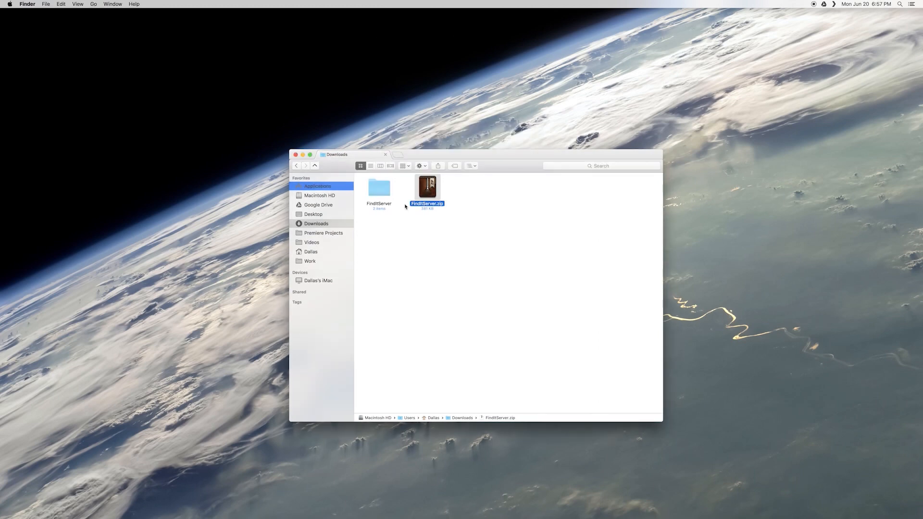
Check that the FindItServer folder holds Note.txt, then go to Applications.
left_click(379, 187)
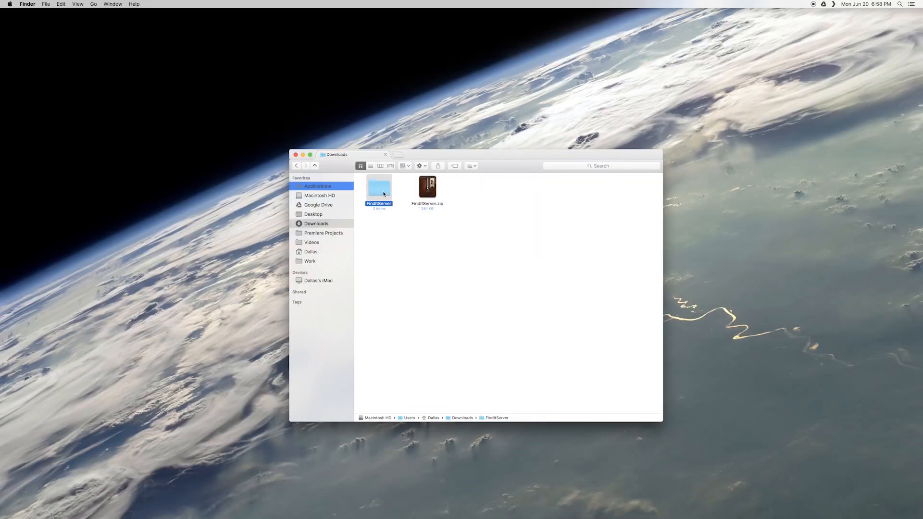
double_click(378, 186)
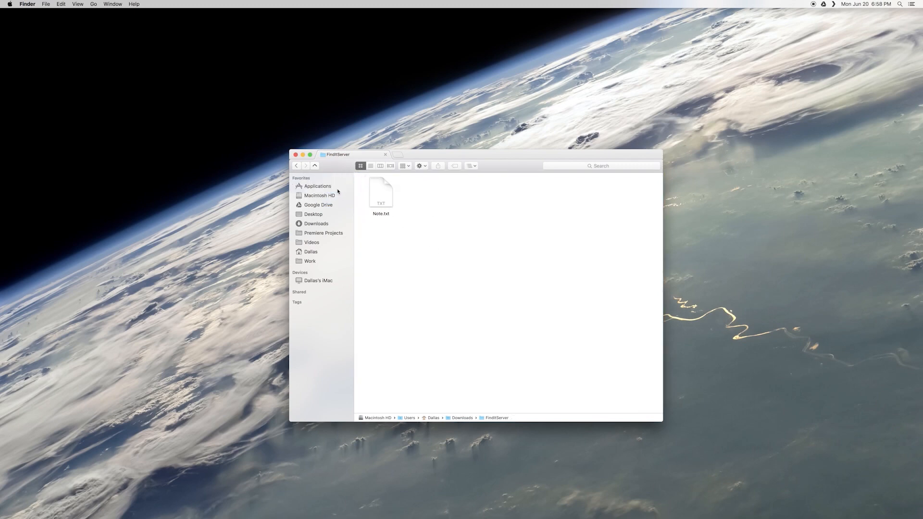
left_click(317, 186)
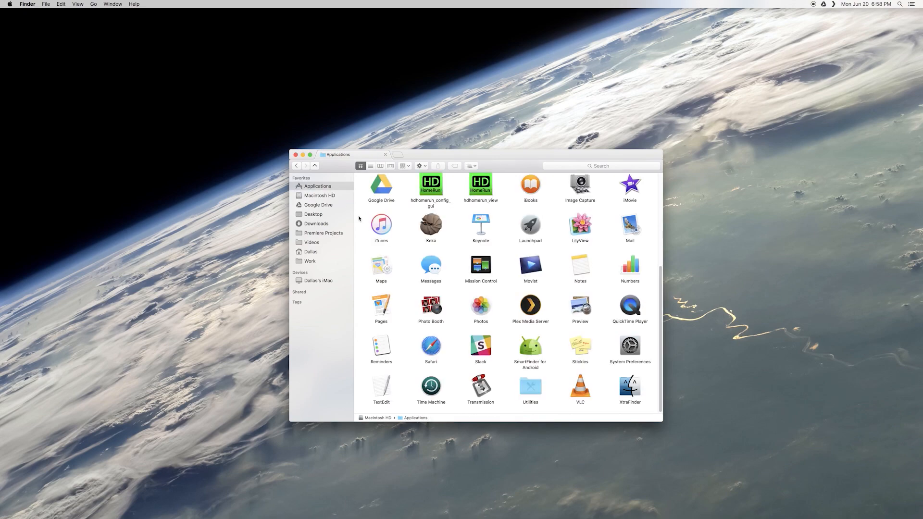
Launch Find It Server so it runs and shows IP address 192.168.1.5.
double_click(430, 289)
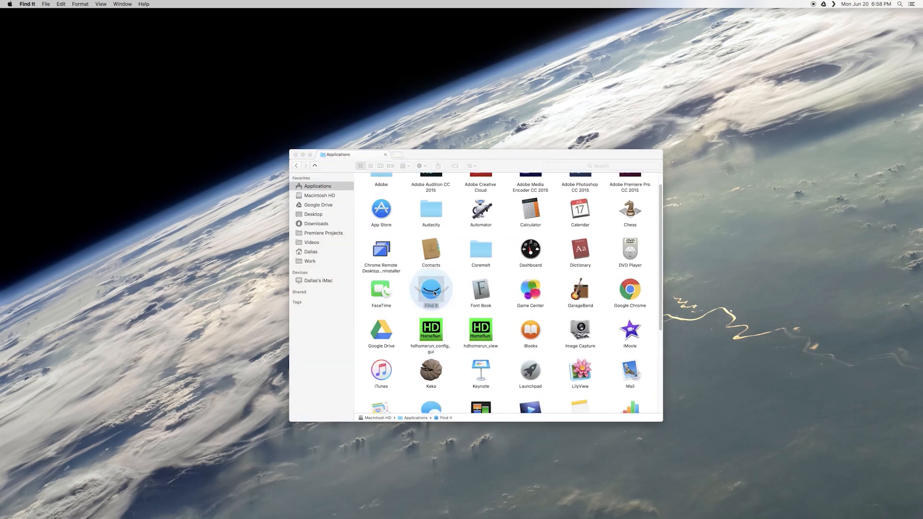
double_click(431, 289)
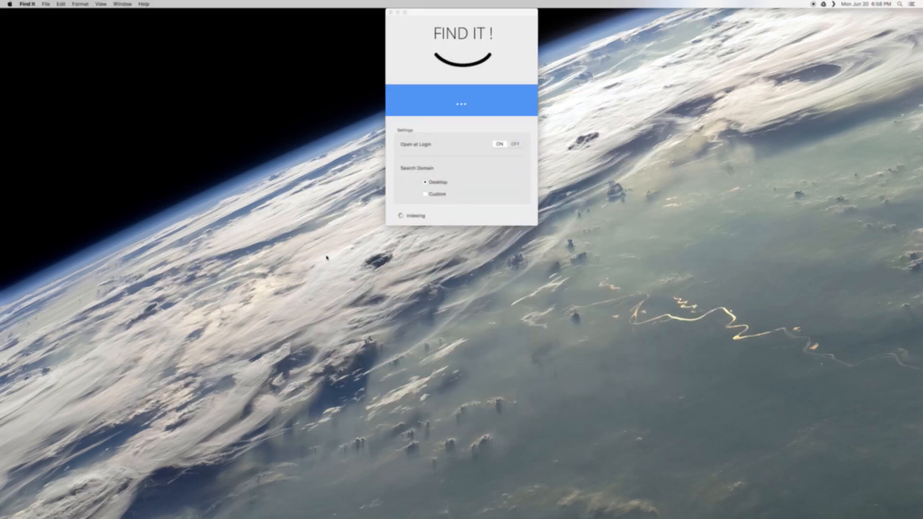
left_click(425, 194)
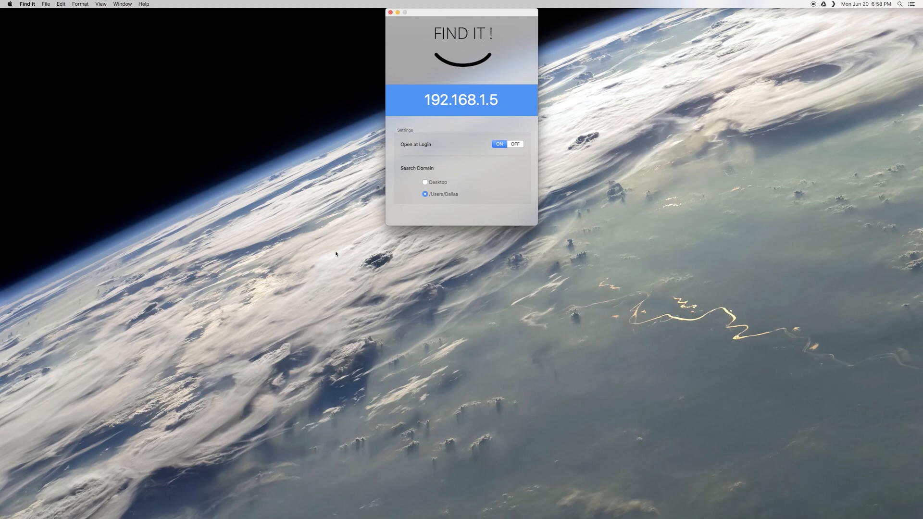
mouse_move(443, 89)
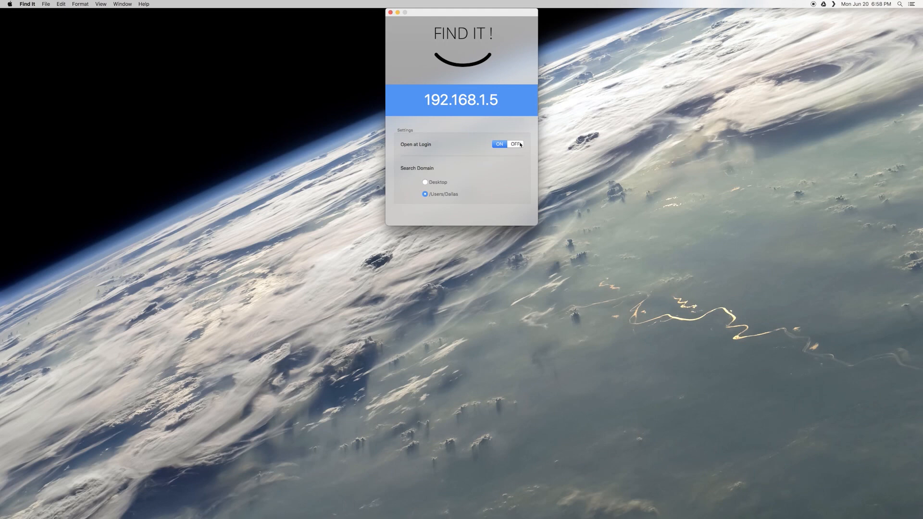
Toggle Open at Login off and back on, and set Desktop as the search domain.
left_click(515, 144)
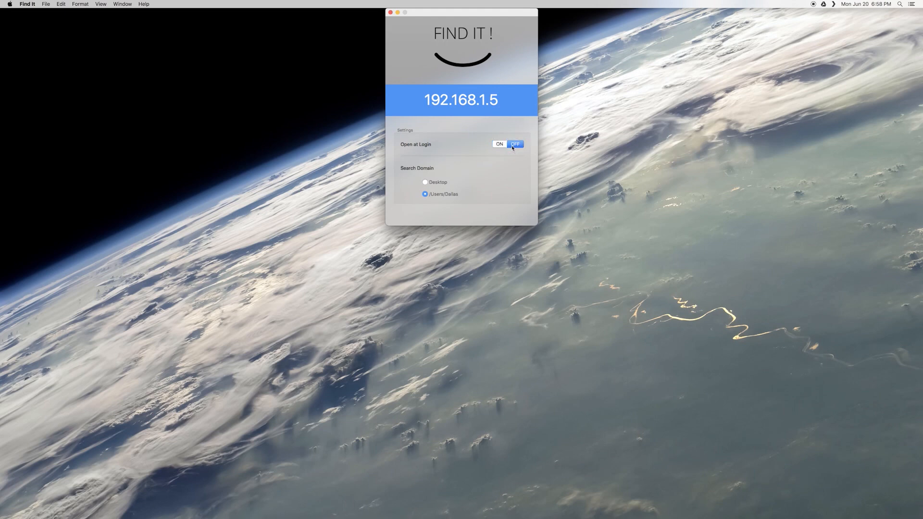
left_click(498, 144)
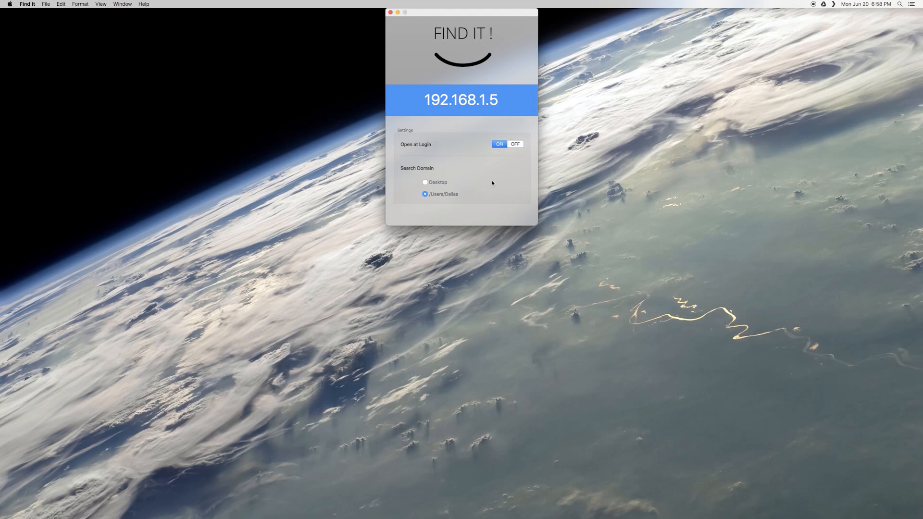
left_click(424, 182)
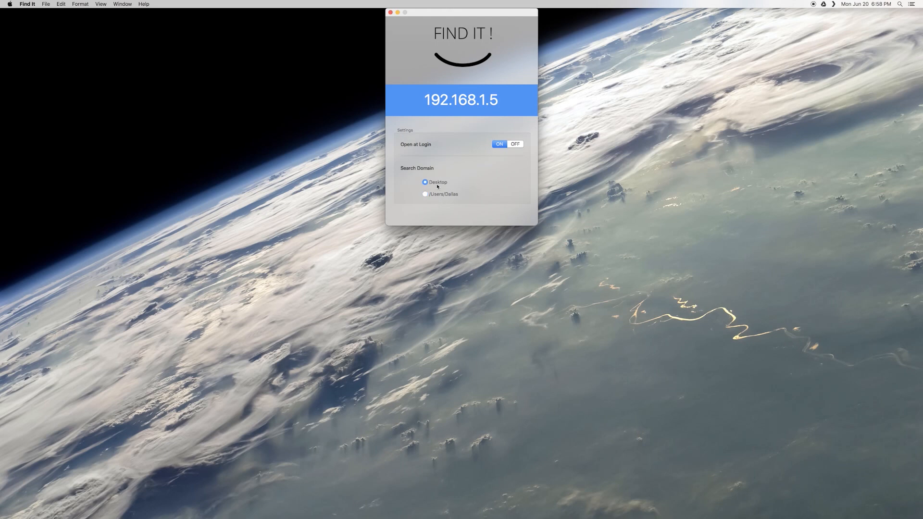
mouse_move(497, 221)
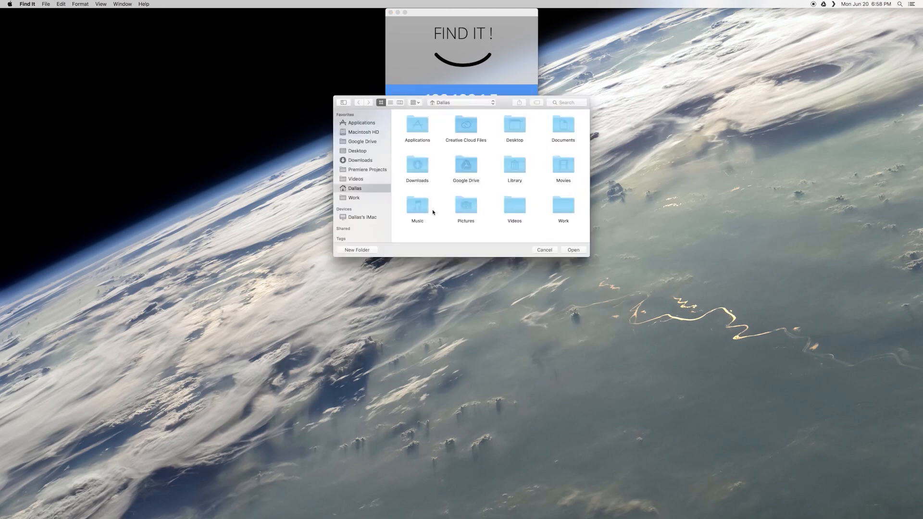
Set the custom search domain to the /Users/Dallas/Work folder.
left_click(563, 204)
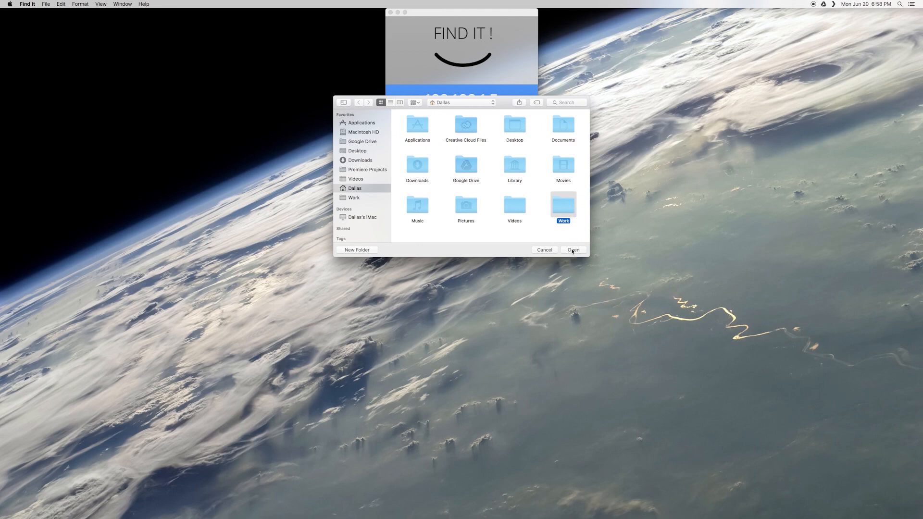
left_click(572, 250)
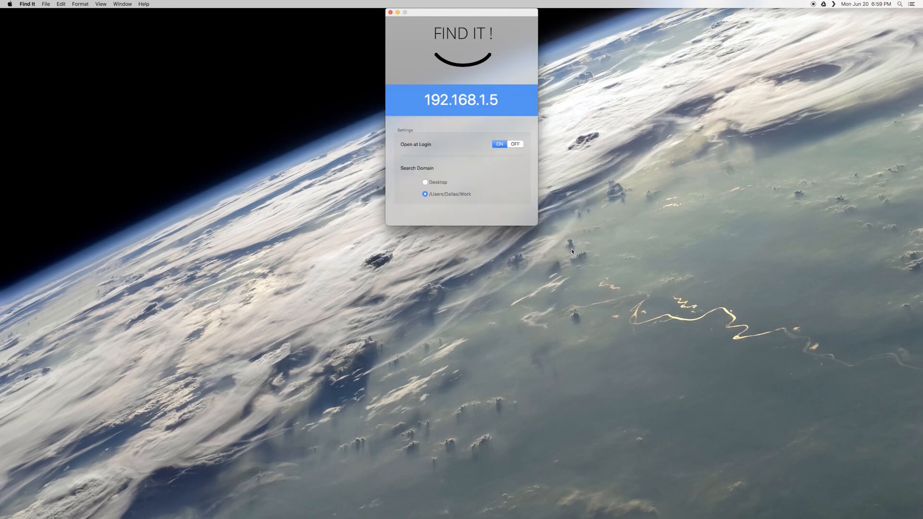